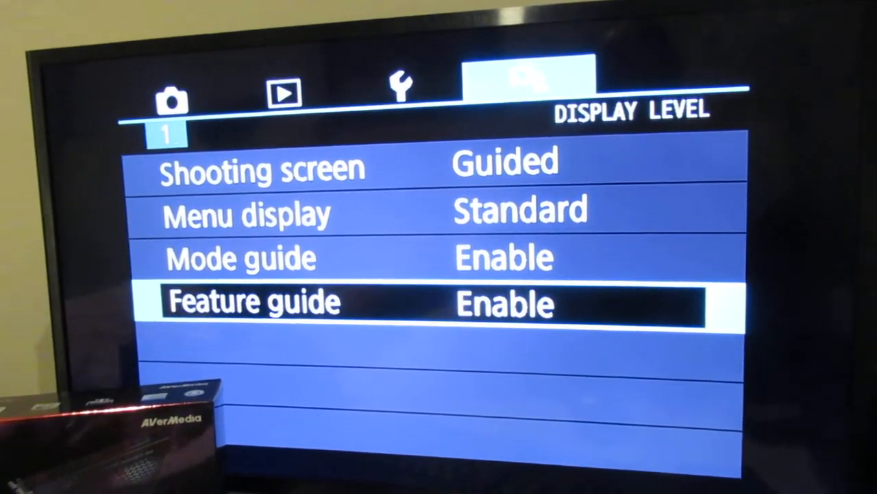
# Set Movie rec. size in Shoot1 to VGA 29.97P (IPB, MP4)
pyautogui.press('up')
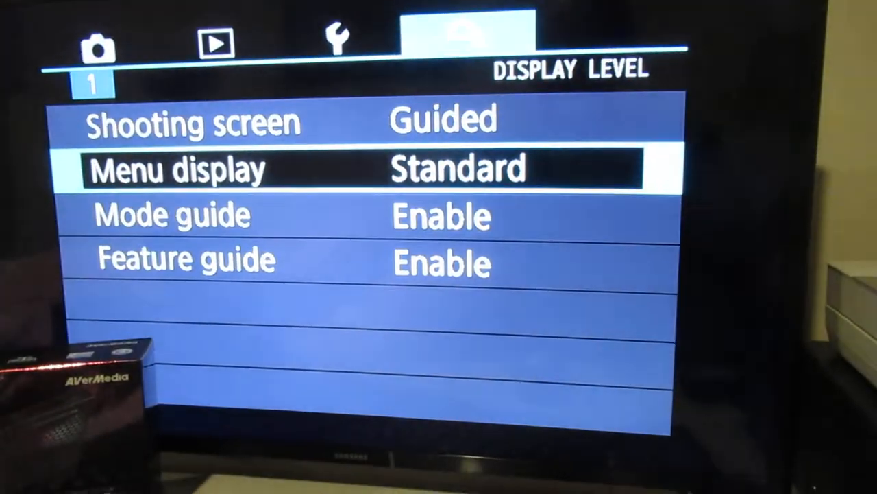
pyautogui.click(466, 34)
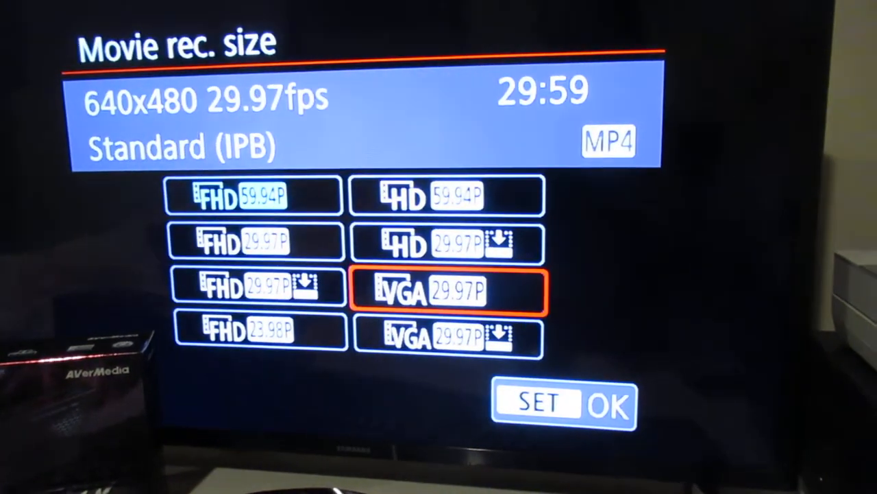
pyautogui.click(541, 403)
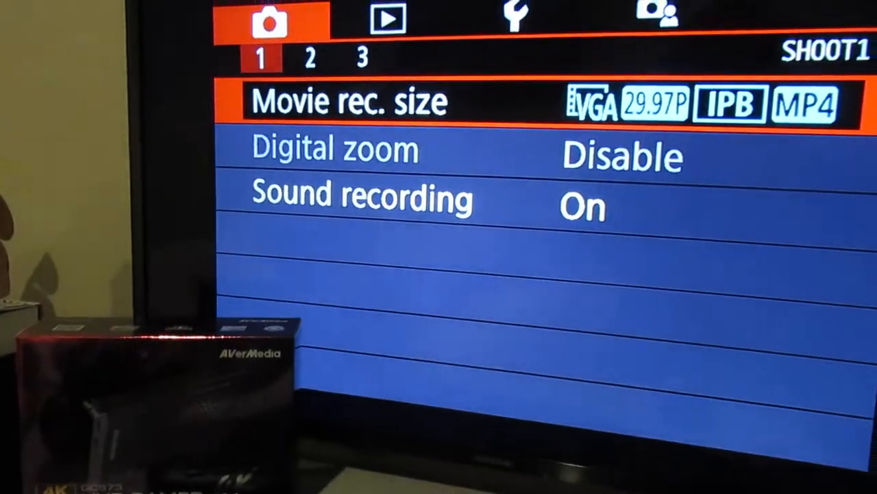
pyautogui.click(350, 101)
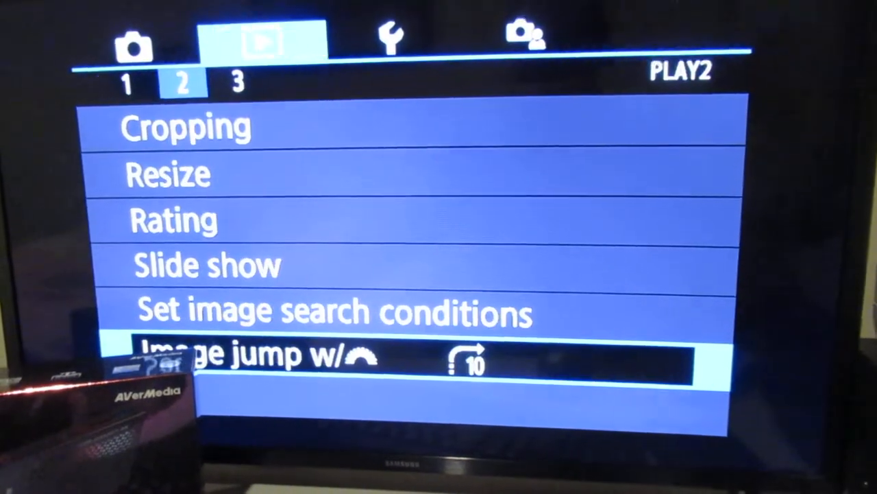
# Show the SET UP2 page confirming Auto power off is set to Disable
pyautogui.click(391, 39)
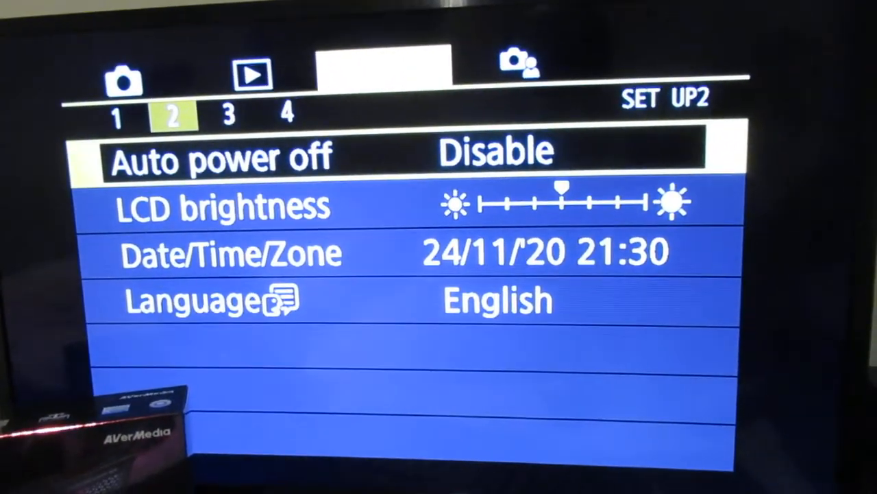
pyautogui.click(219, 156)
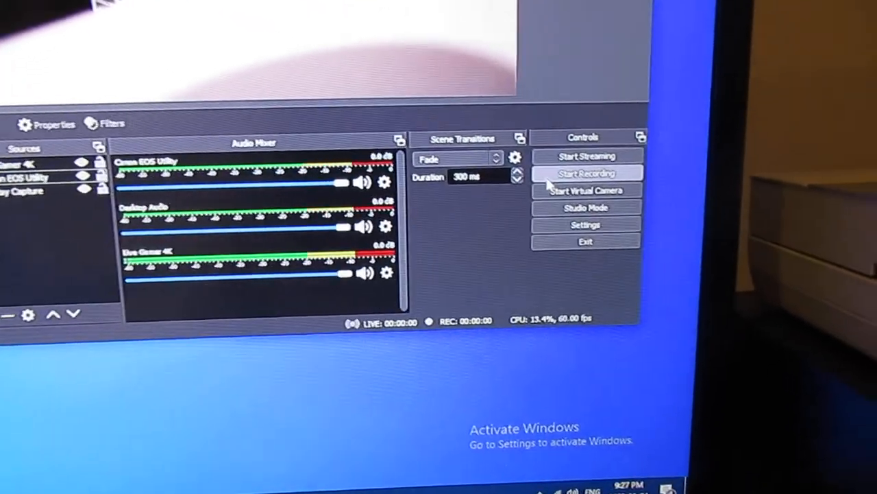
# Start recording the camera feed, run about ten seconds, then stop it
pyautogui.click(587, 172)
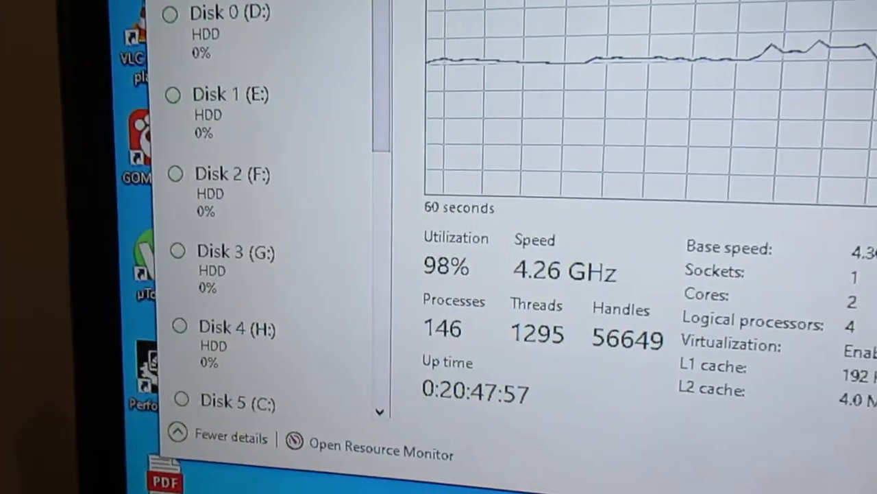
pyautogui.click(579, 66)
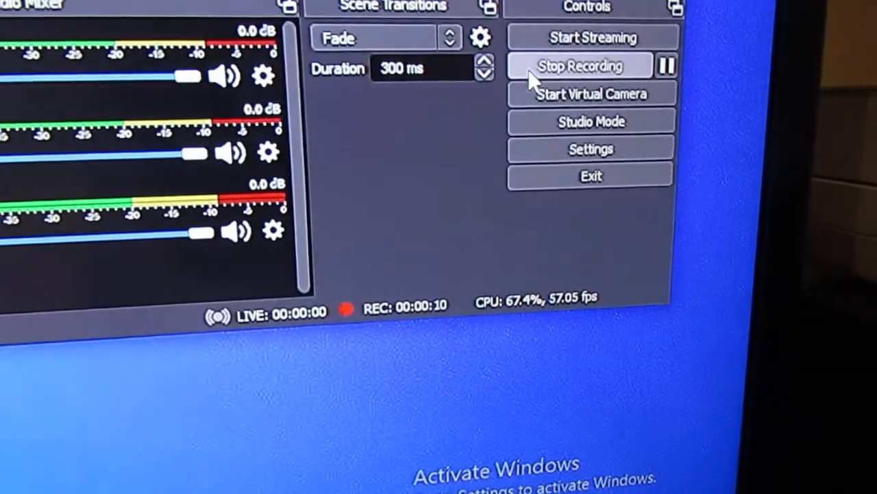
pyautogui.click(579, 65)
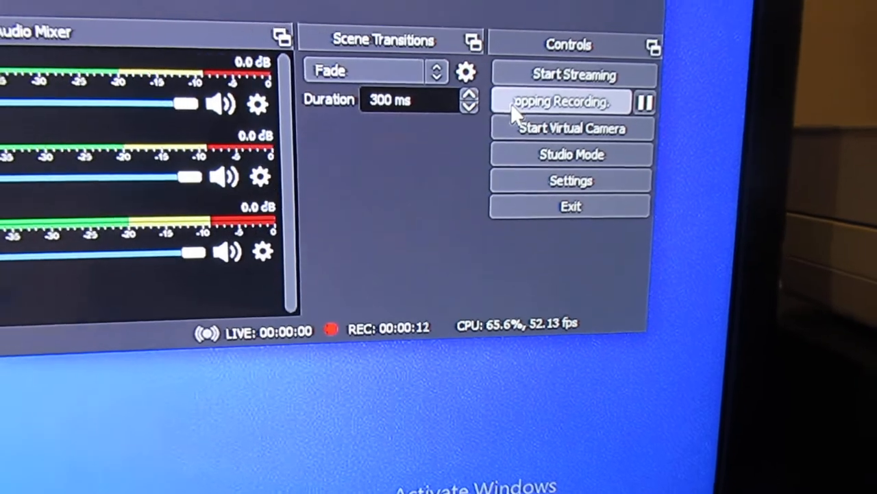